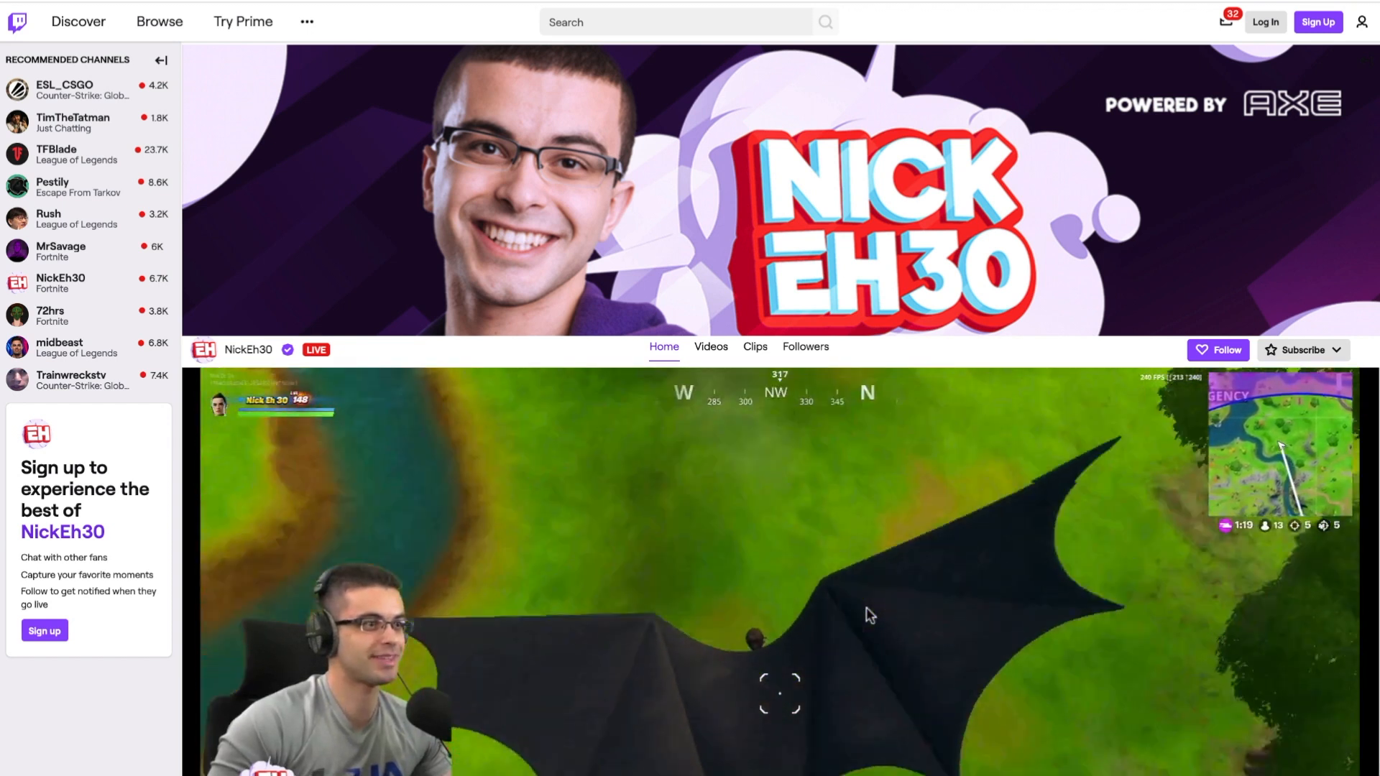
# Leave the Twitch channel page and go to the snappa.com home page
pyautogui.click(70, 379)
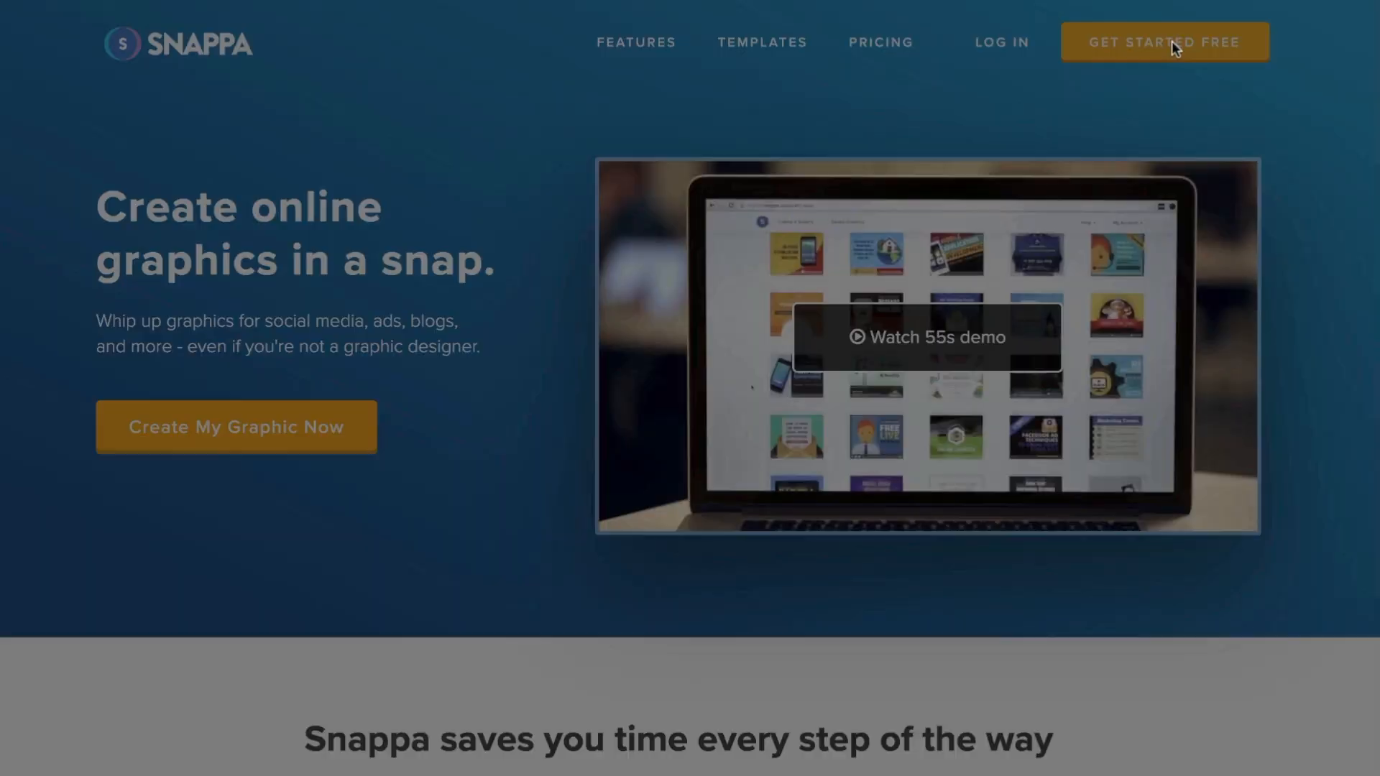
# Start a new graphic and scroll down to the Twitch banner templates
pyautogui.click(1163, 41)
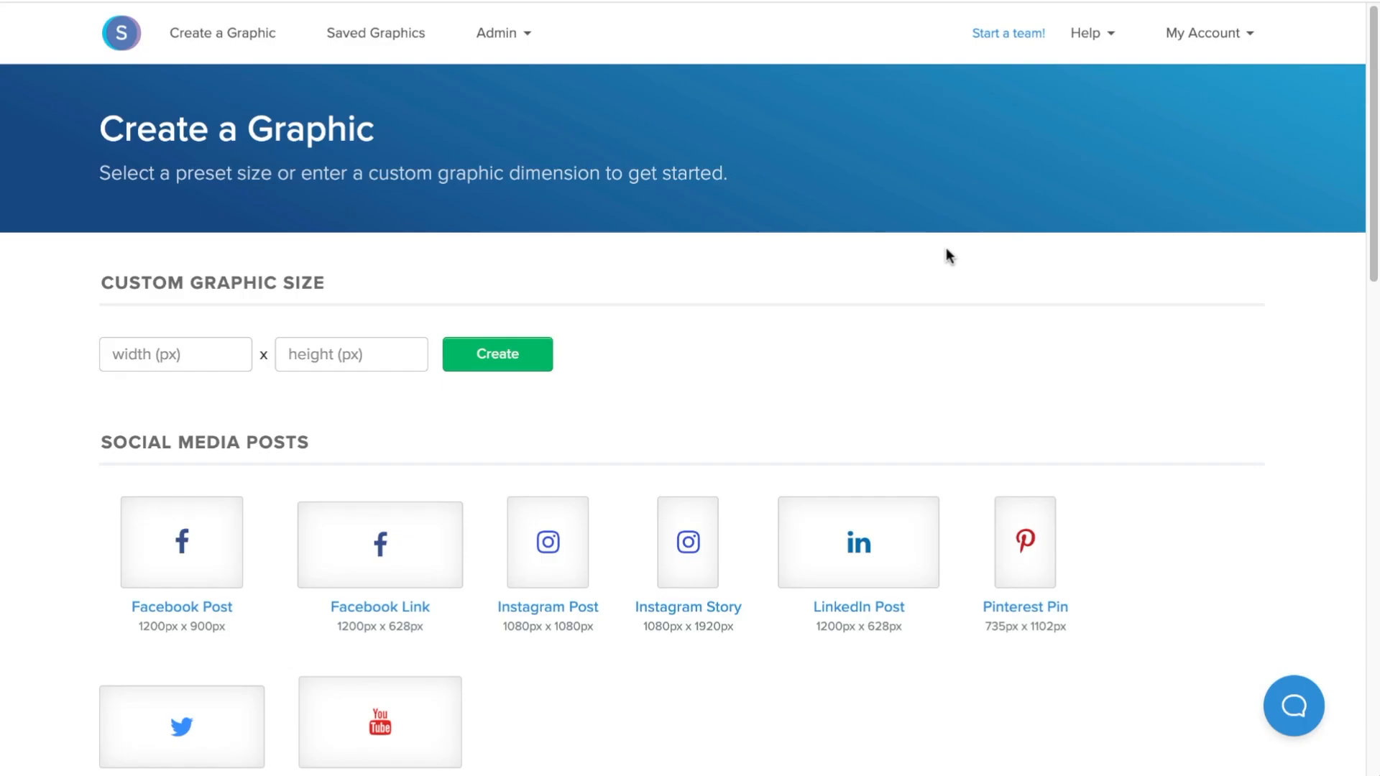
pyautogui.scroll(-3)
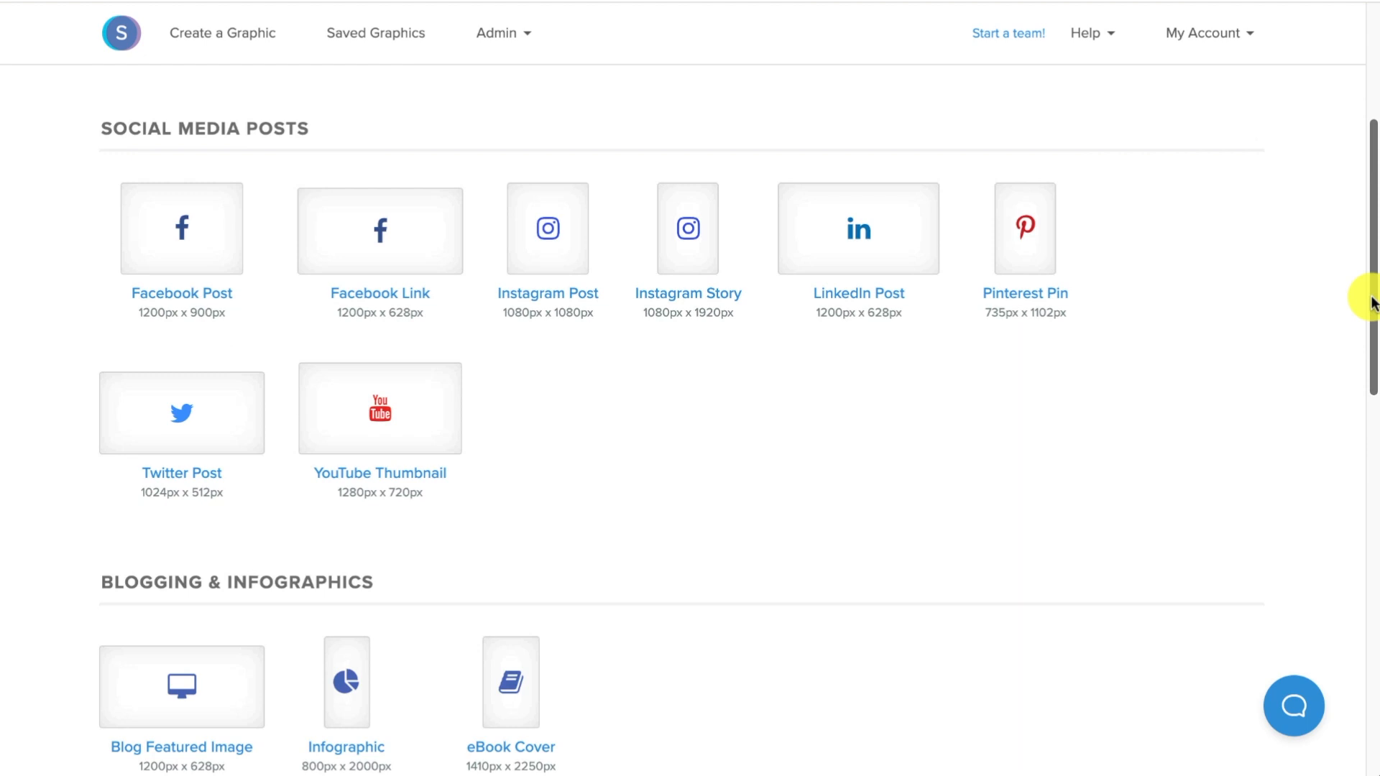
pyautogui.scroll(-3)
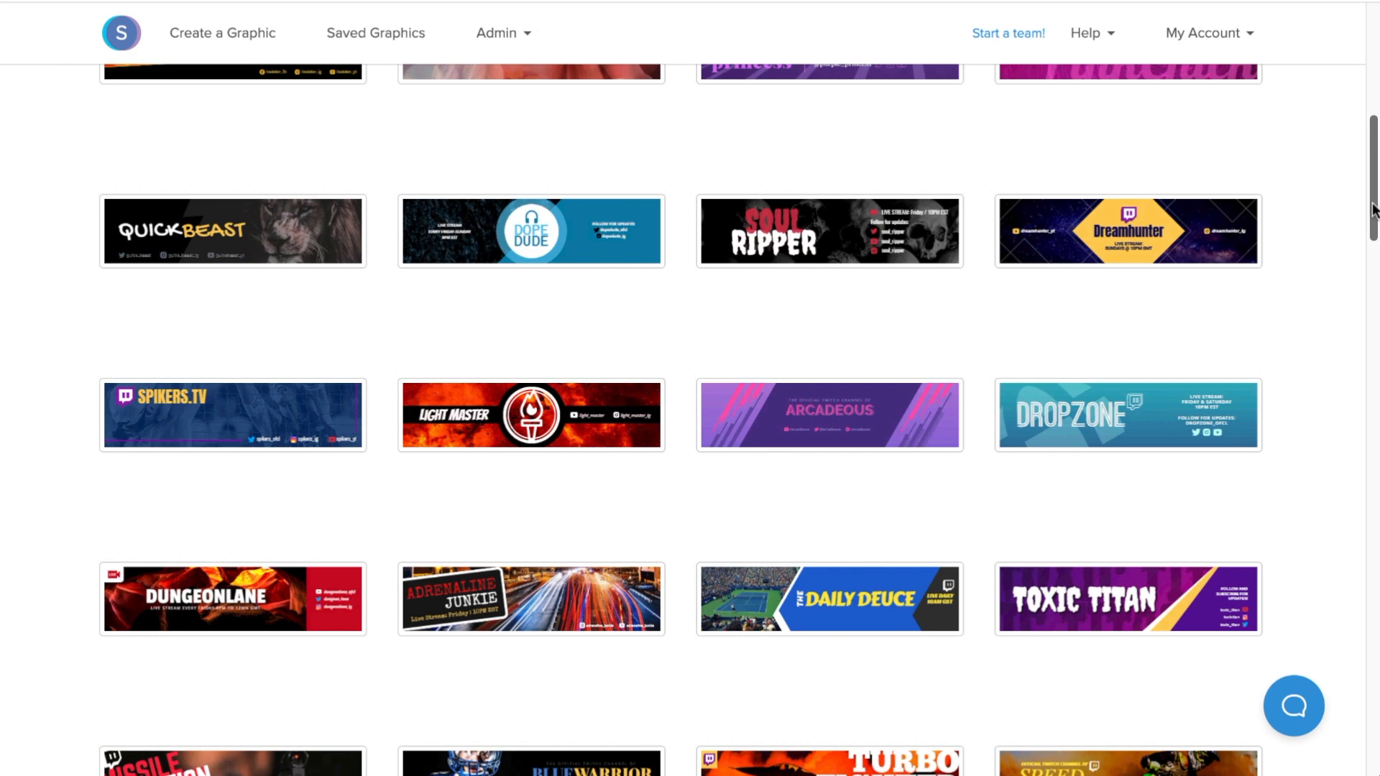
pyautogui.scroll(-3)
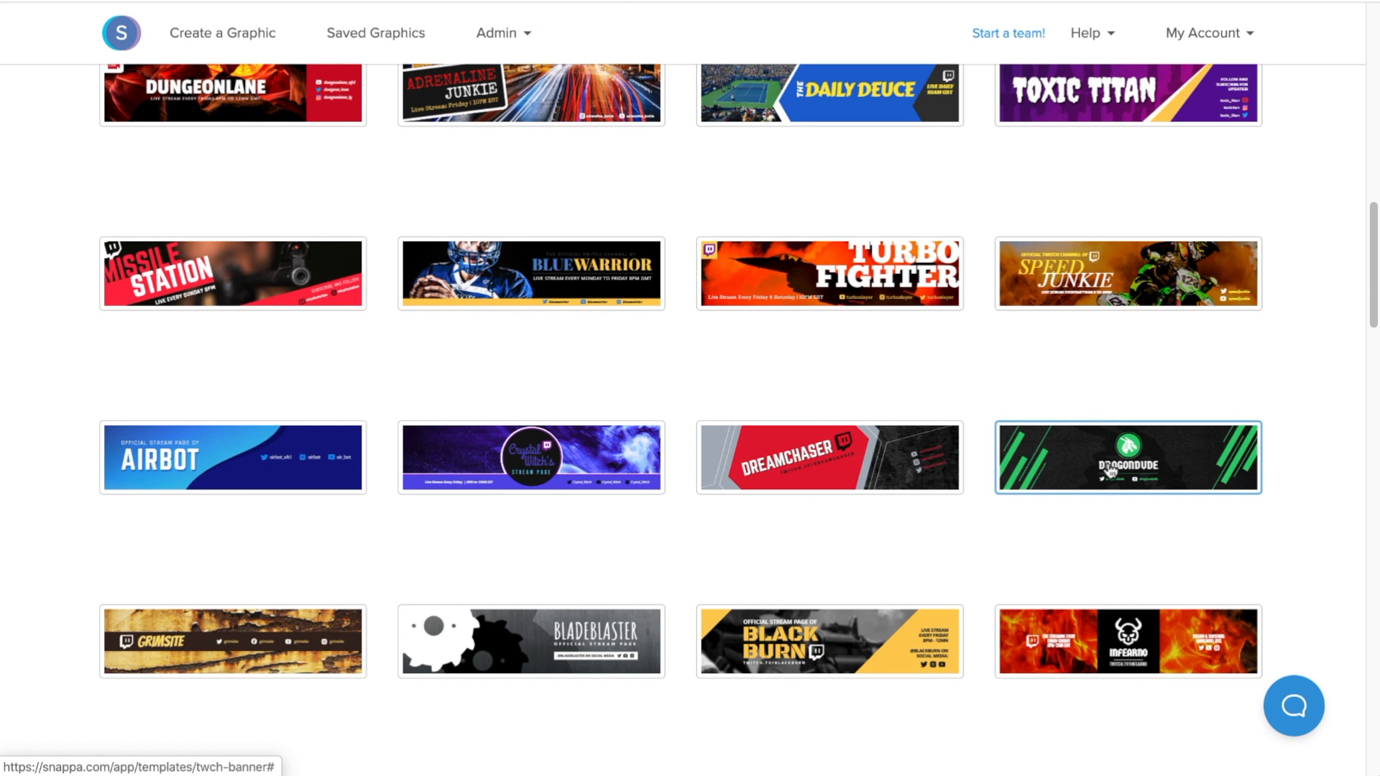
# Open the green-striped DragonDude template and edit its texts to SNAPPATV
pyautogui.click(1126, 457)
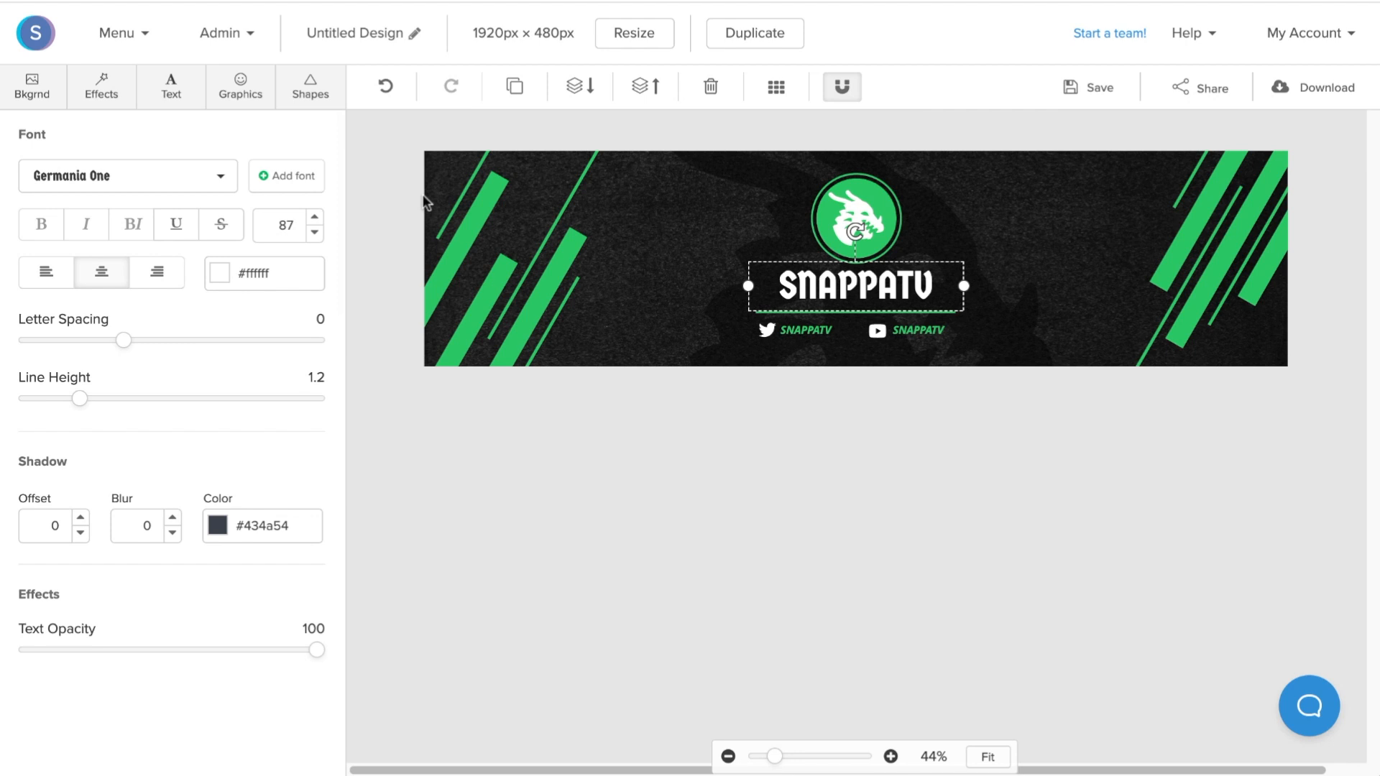
pyautogui.click(314, 232)
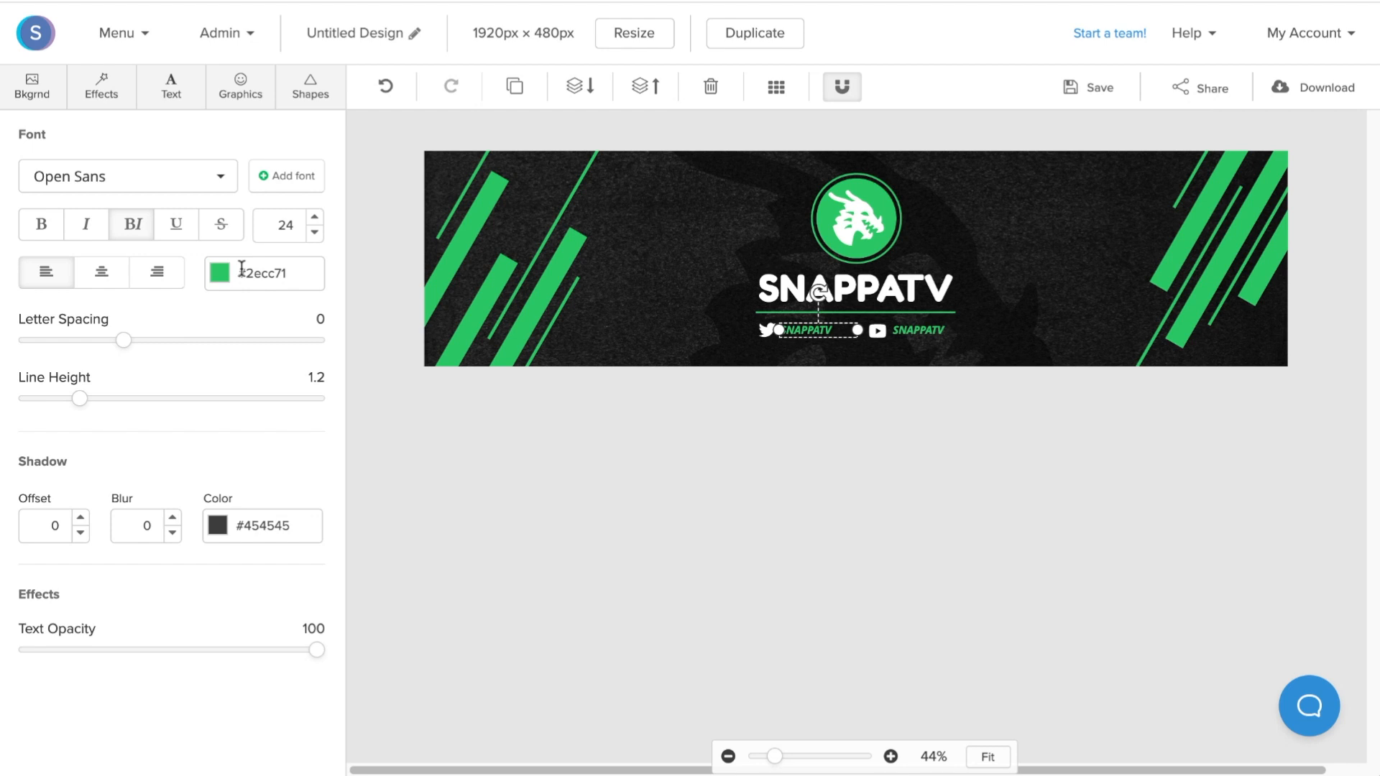
# Select the two social handle labels and colour them blue
pyautogui.click(225, 273)
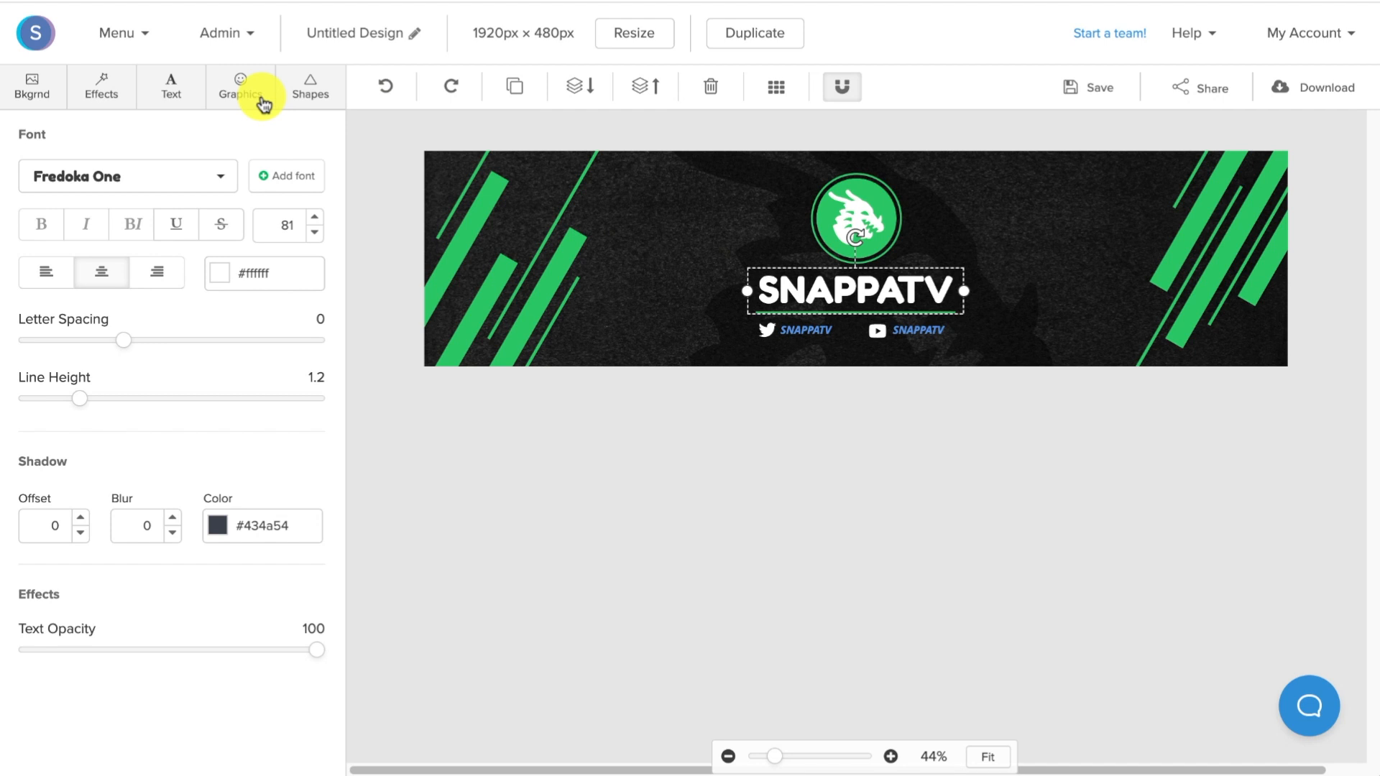
# Replace the dragon logo with a bold S icon, recolouring circle, stripes and underline blue
pyautogui.click(240, 87)
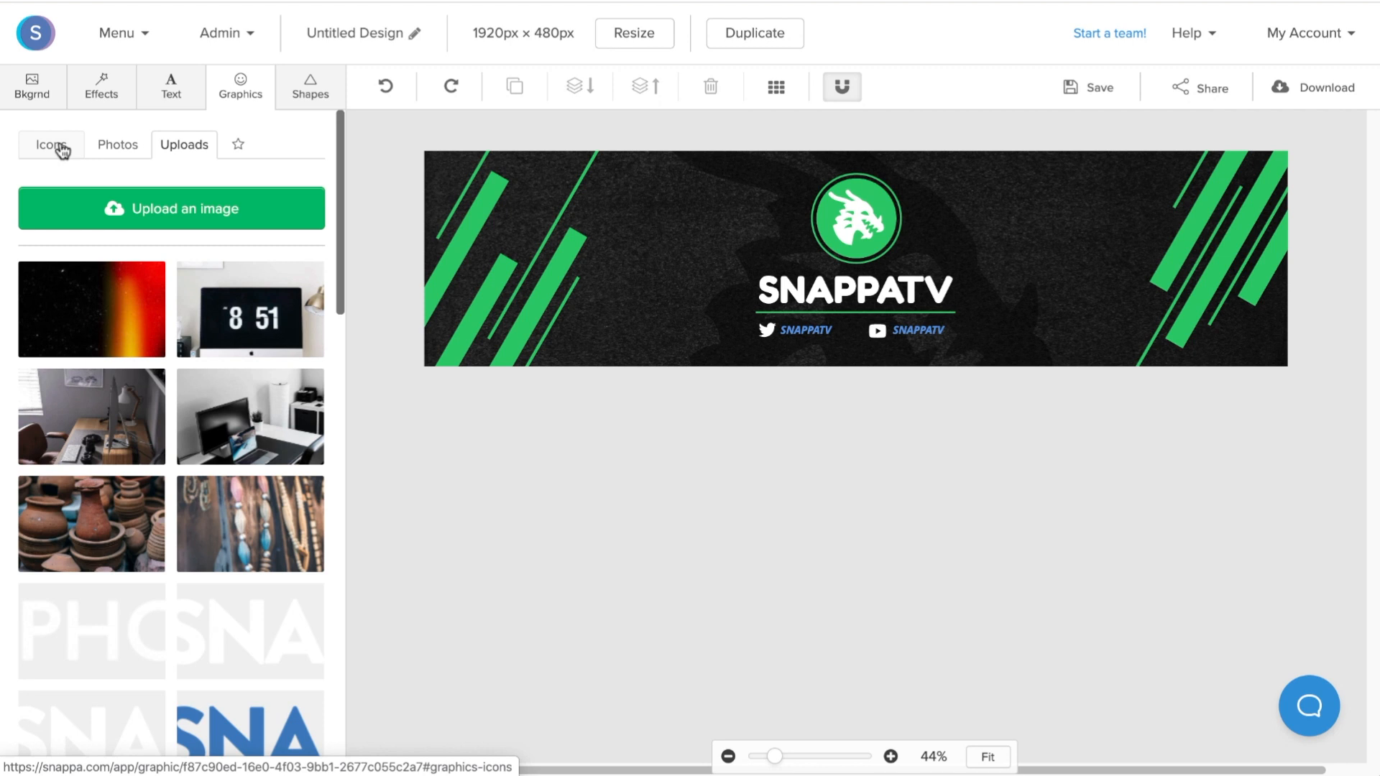
pyautogui.click(51, 144)
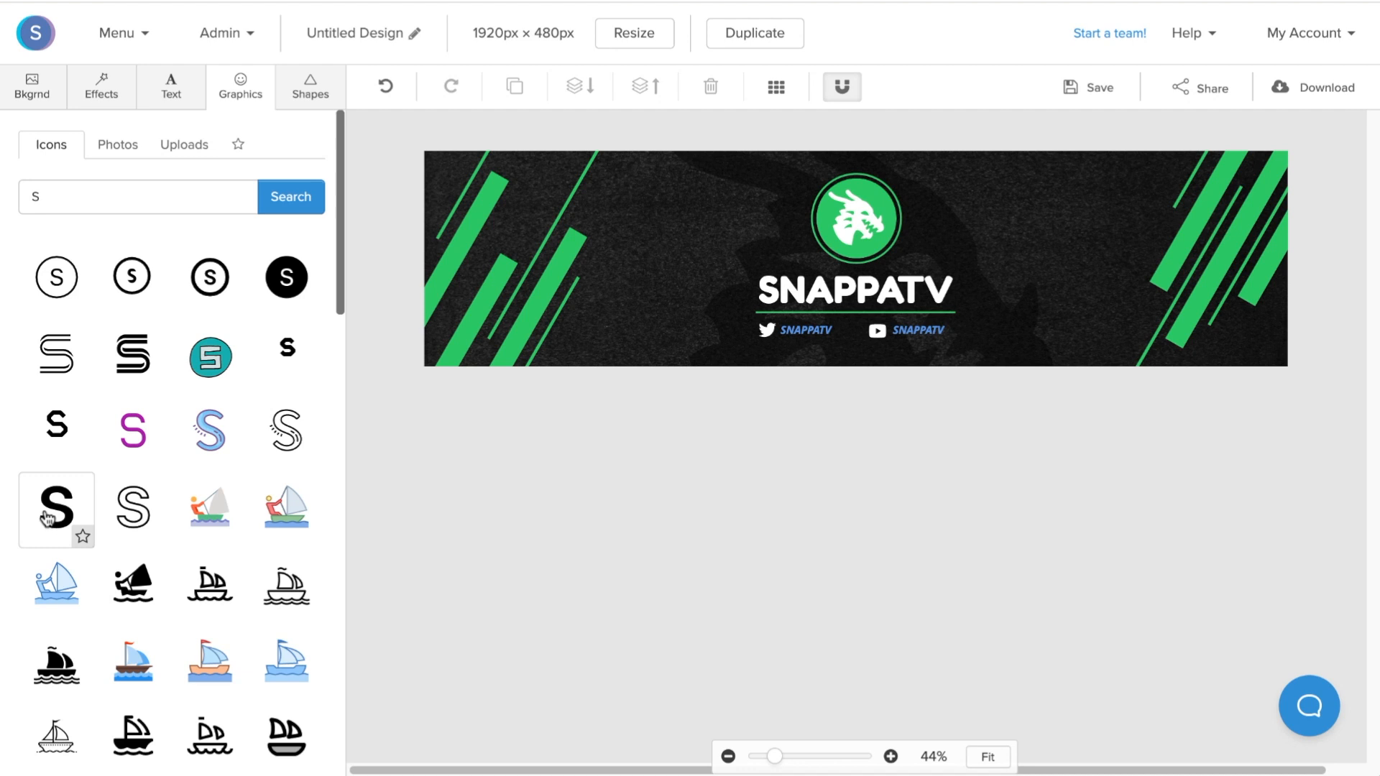
pyautogui.click(55, 510)
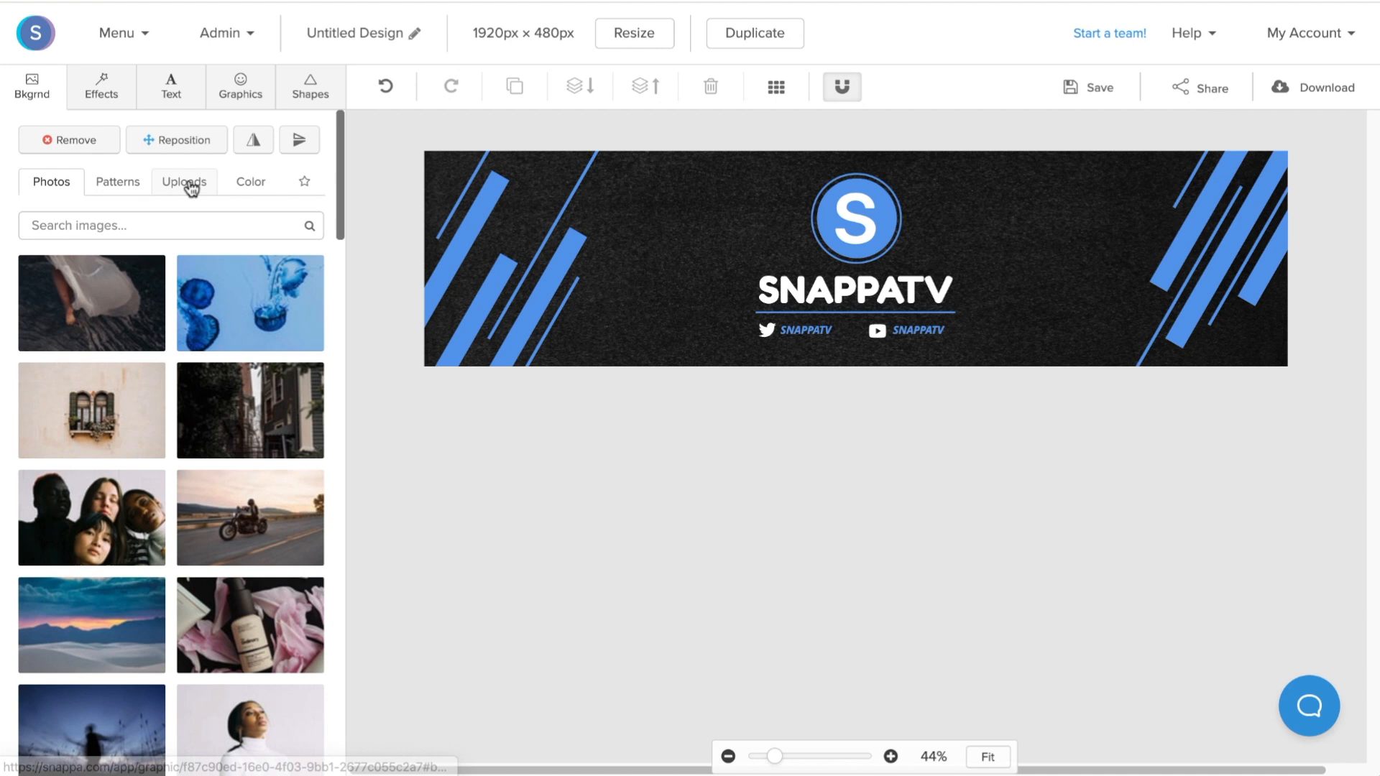
# Set a darkened cloud photo background, name the design 'Twitch cover photo', and show download formats
pyautogui.write('cloud')
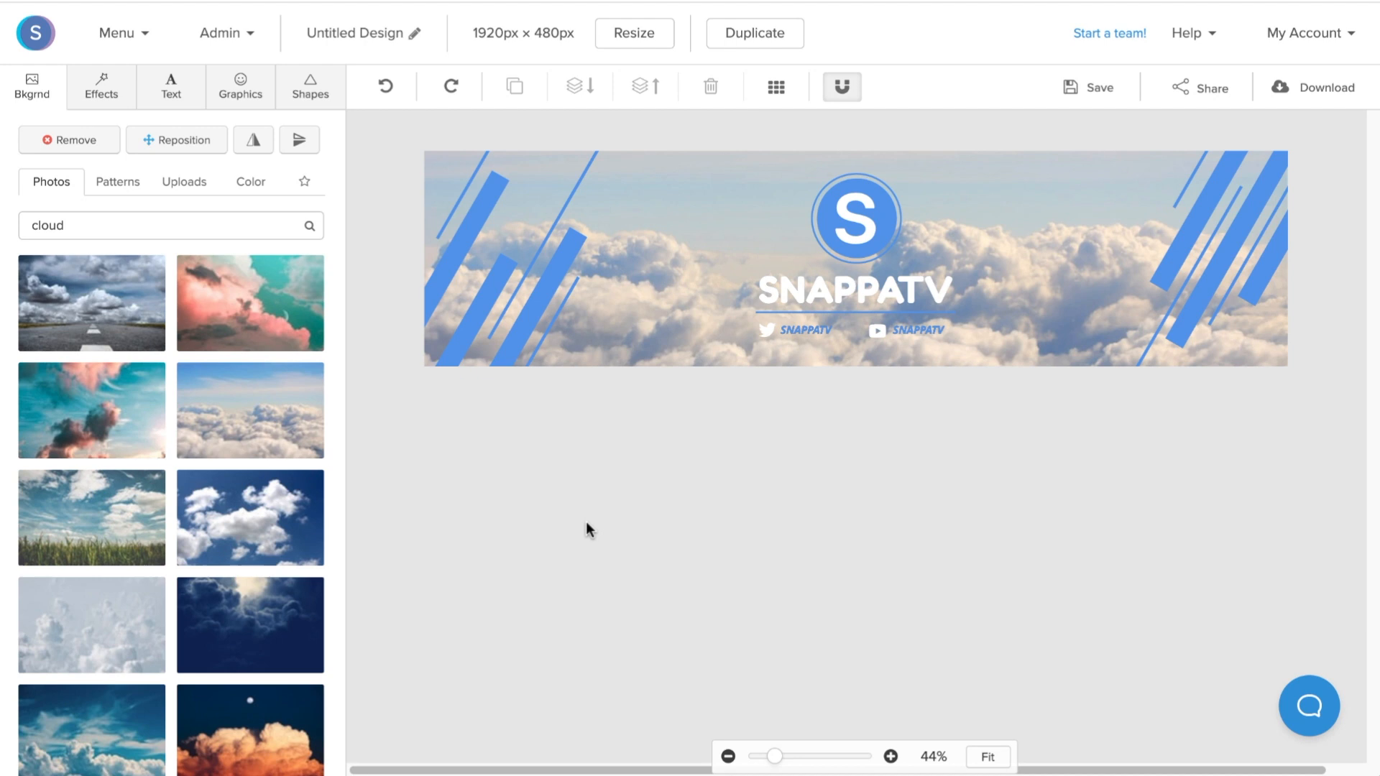
pyautogui.click(100, 87)
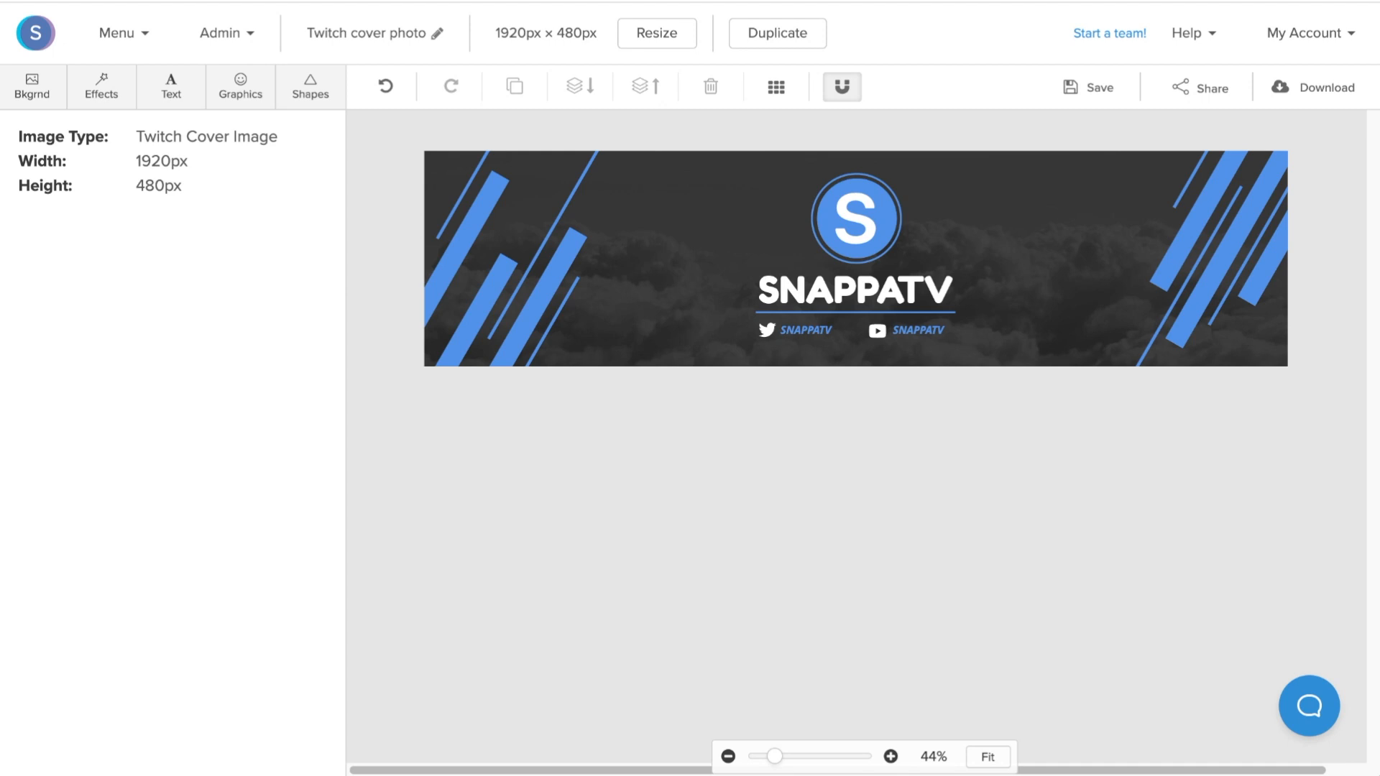
pyautogui.click(1314, 87)
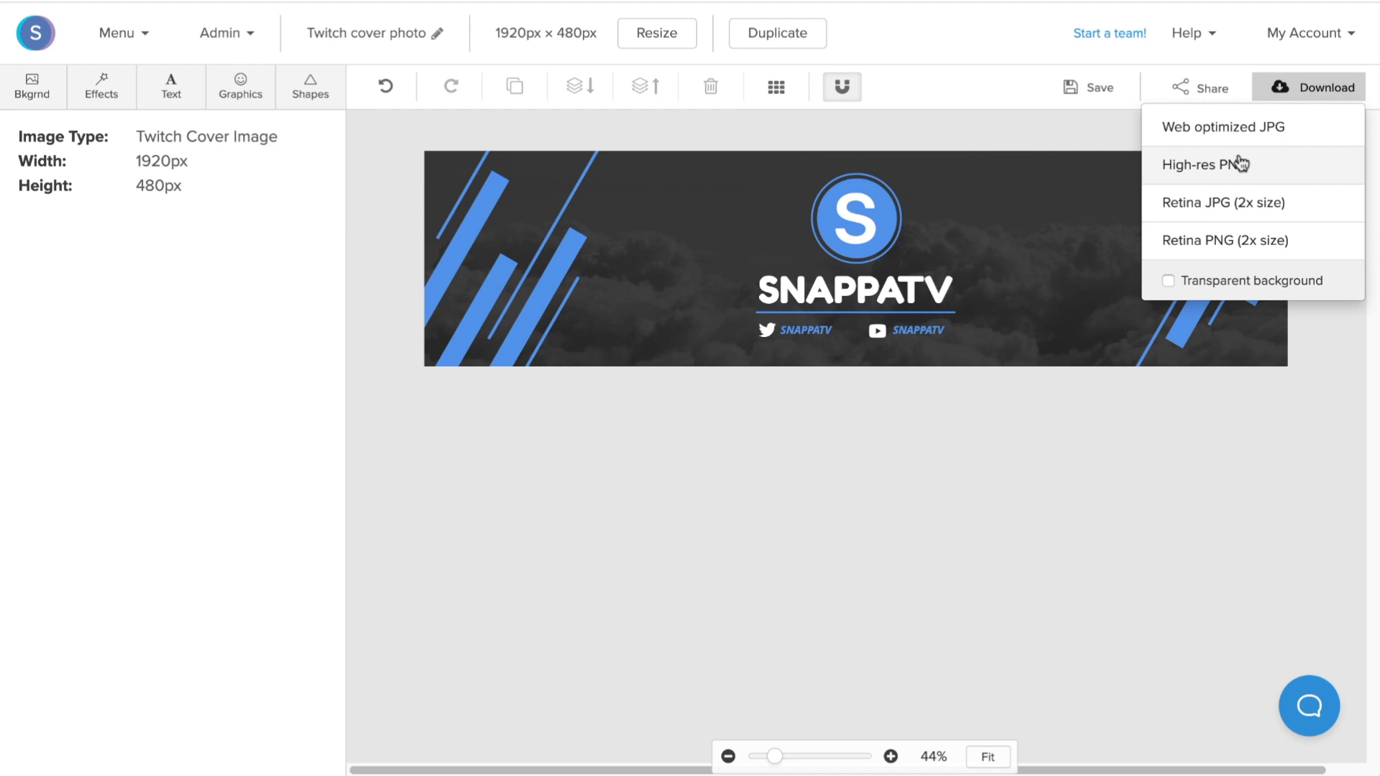